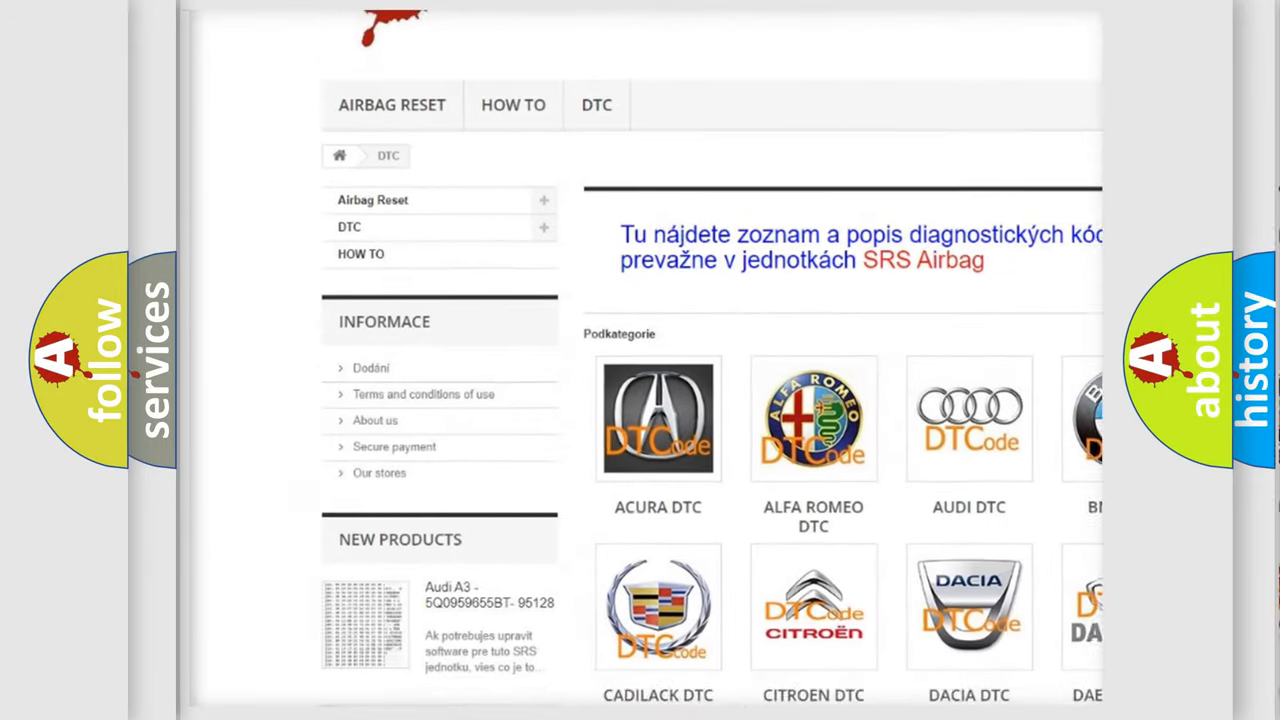
{"action": "scroll", "scroll_direction": "down", "scroll_amount": 3}
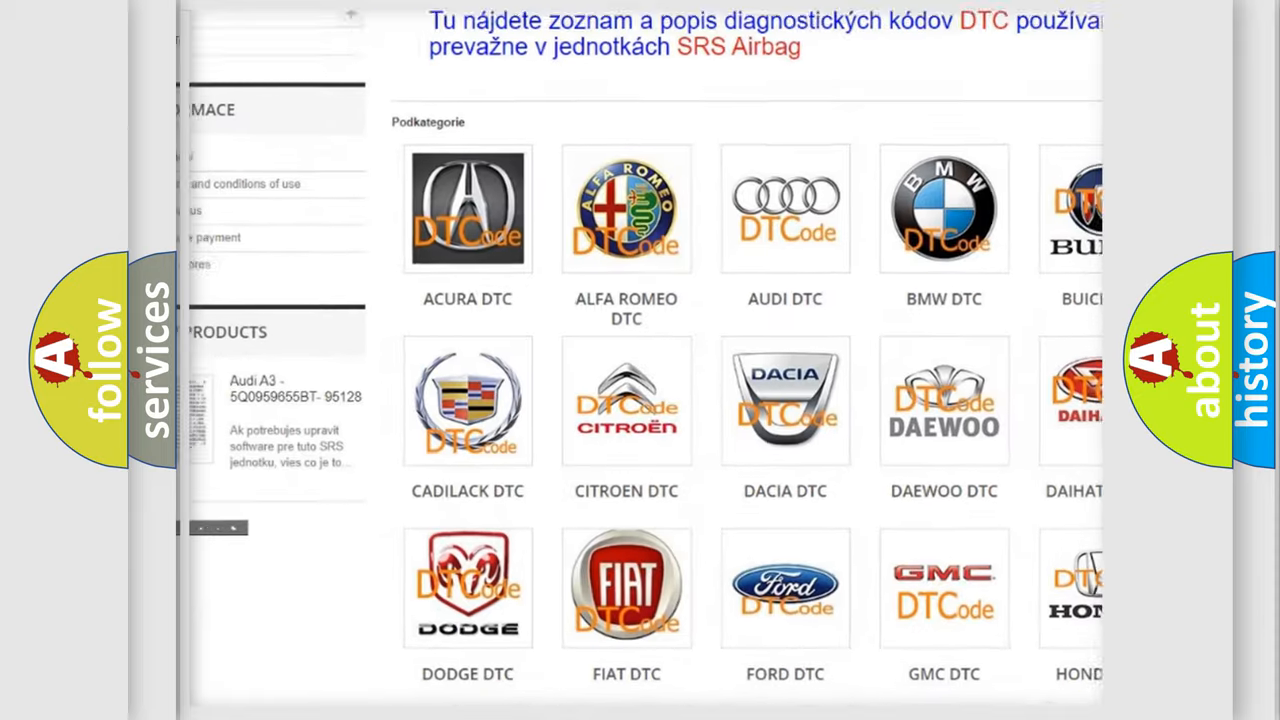
{"action": "scroll", "scroll_direction": "down", "scroll_amount": 3}
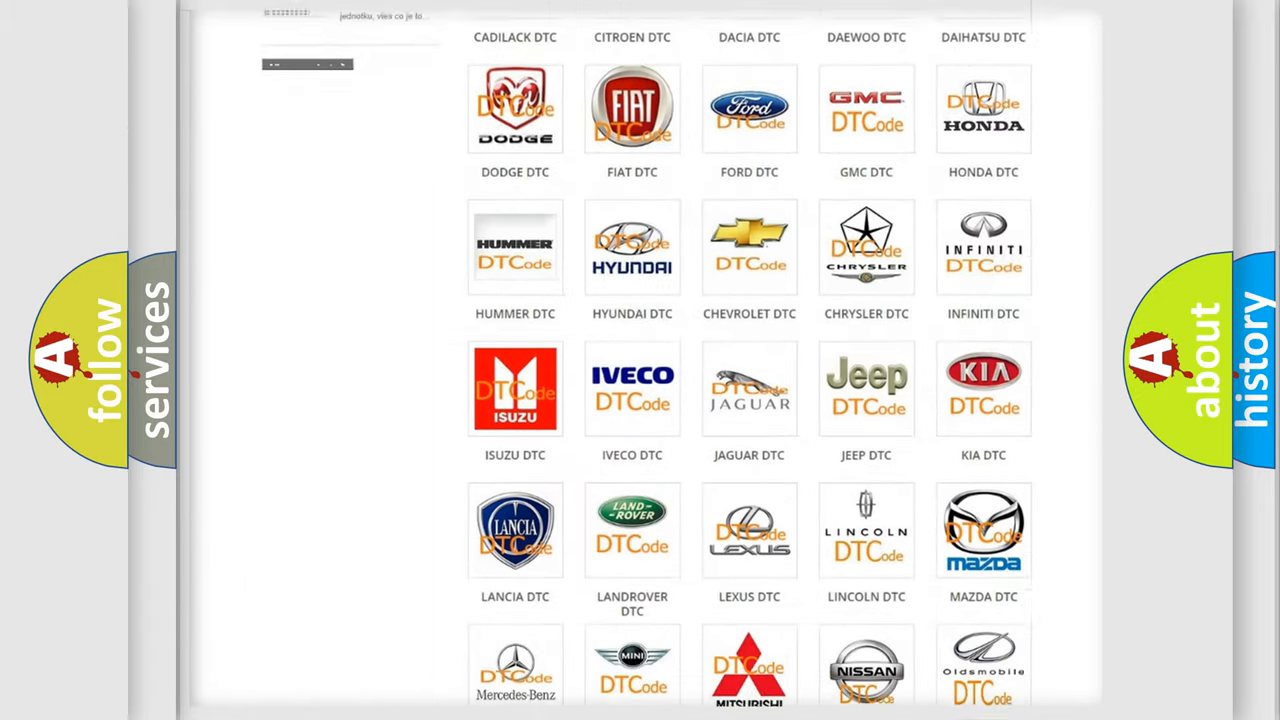
{"action": "scroll", "scroll_direction": "down", "scroll_amount": 3}
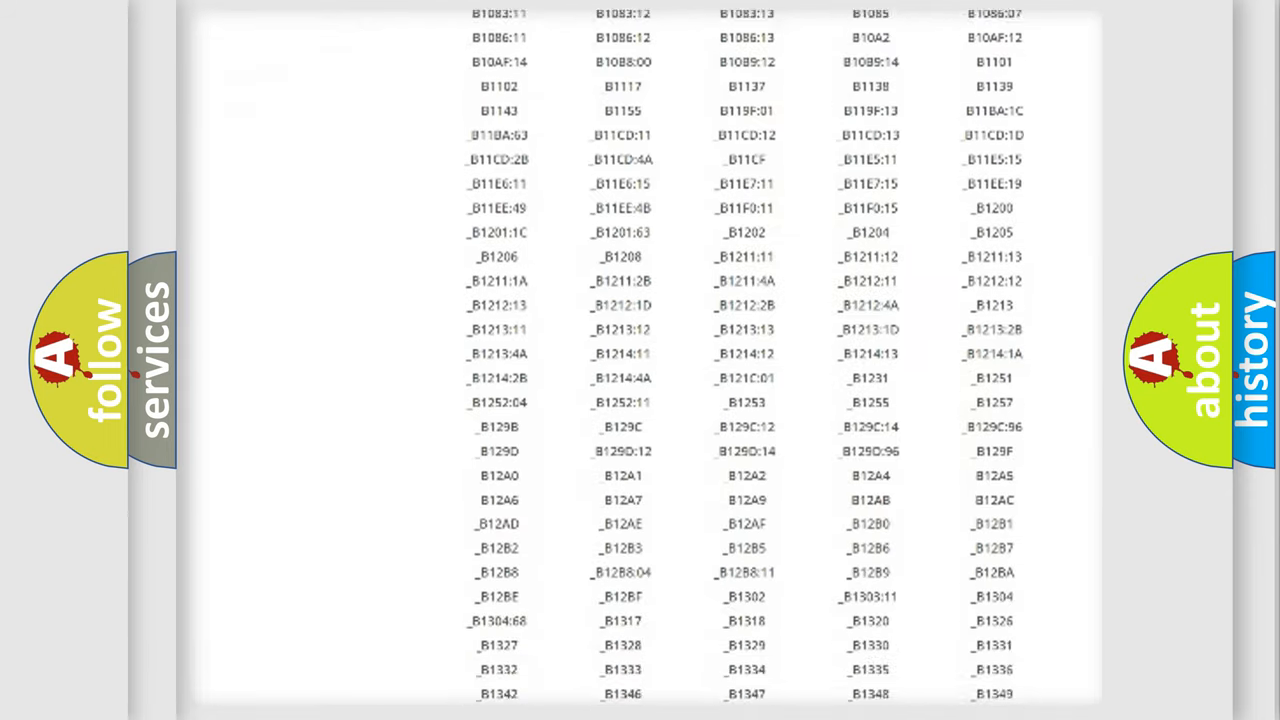
{"action": "scroll", "scroll_direction": "down", "scroll_amount": 3}
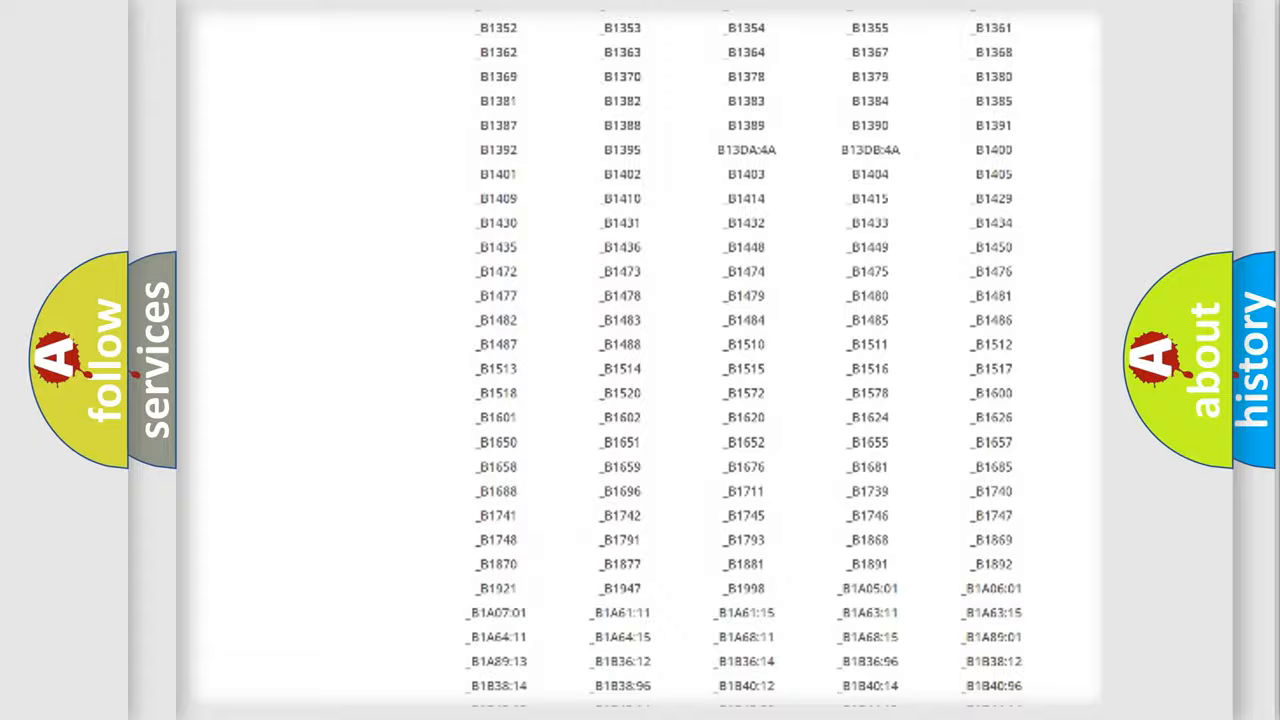